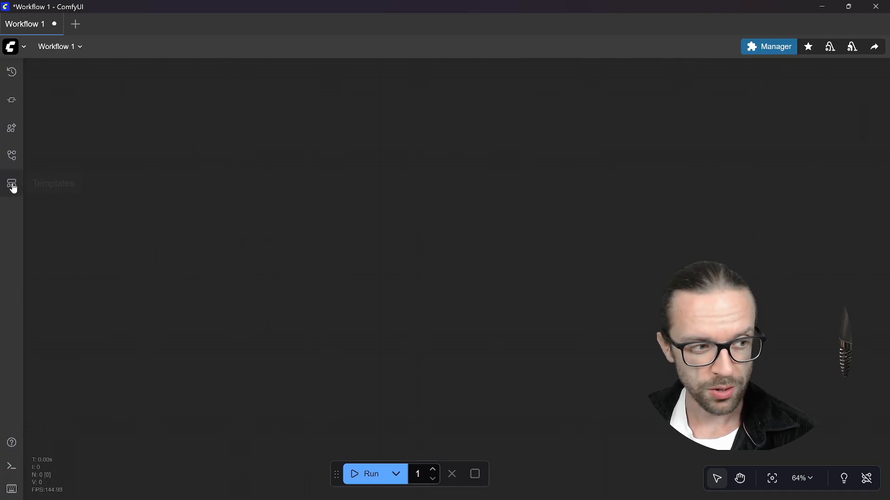
# Show the Templates browser from the left sidebar
pyautogui.click(11, 184)
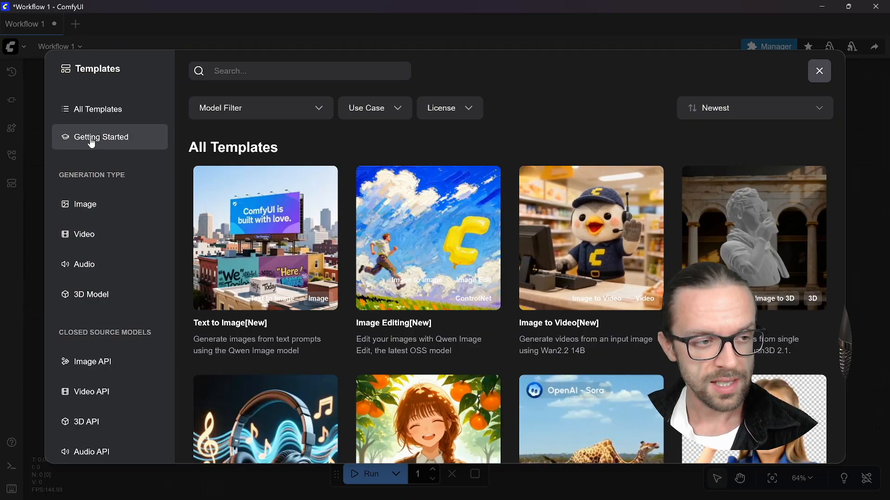
pyautogui.moveTo(107, 152)
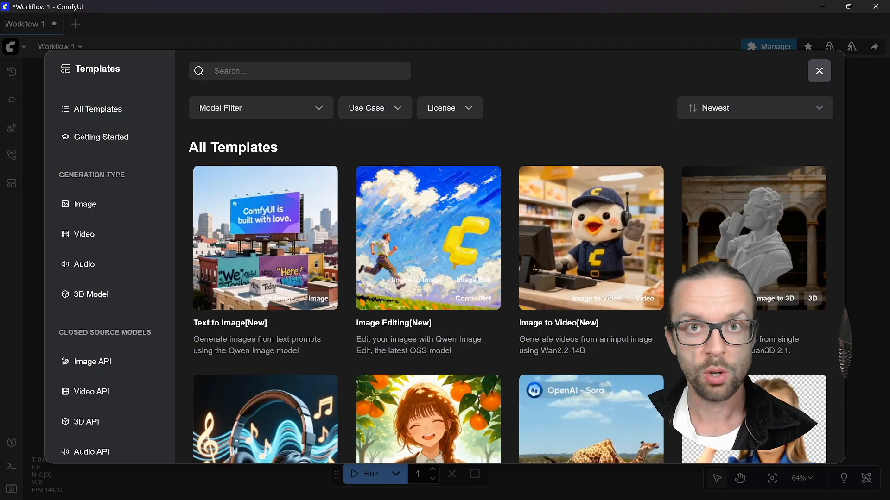
pyautogui.moveTo(121, 330)
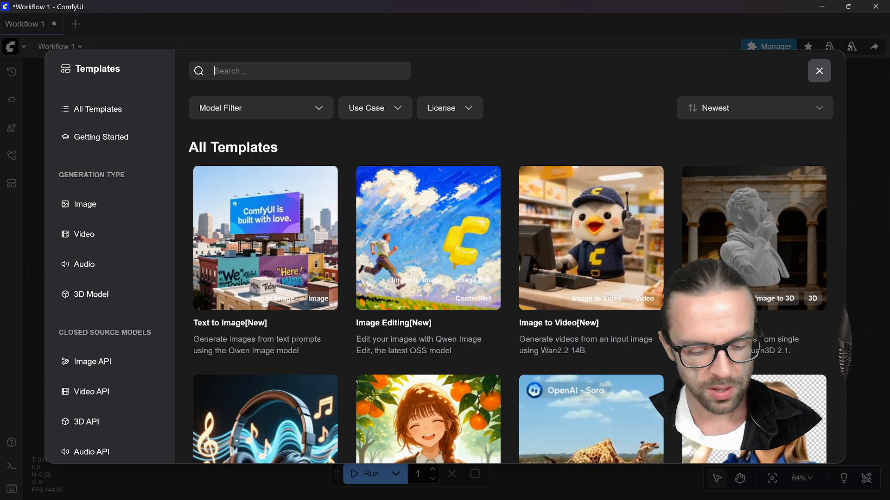
# Filter templates by 'qwen' and load the Qwen-Image Text to Image template
pyautogui.write('qwen')
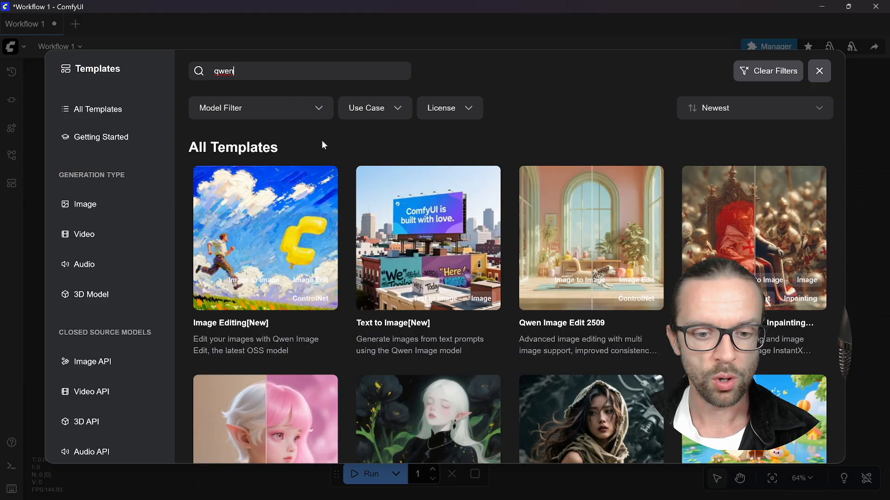
pyautogui.scroll(-3)
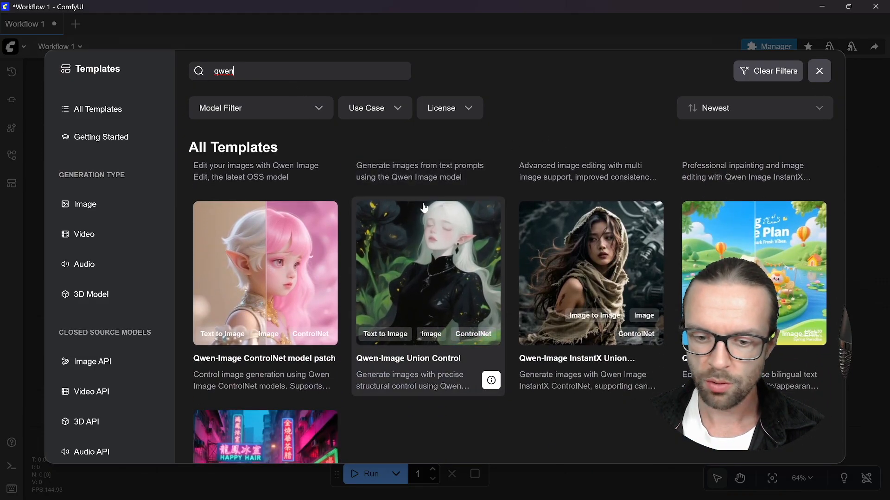
pyautogui.scroll(-3)
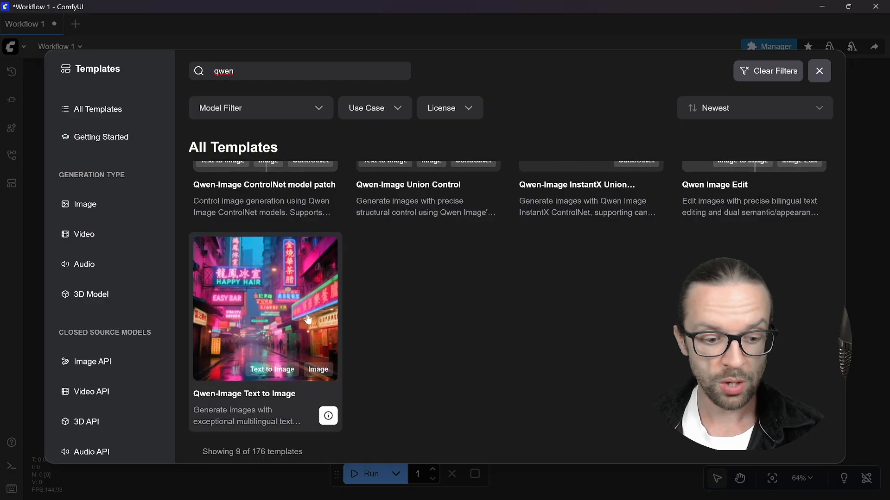
pyautogui.click(265, 308)
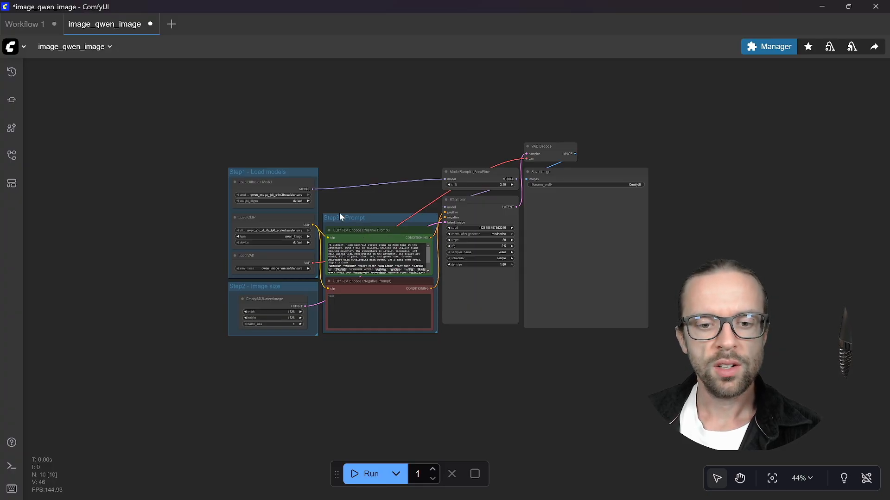
pyautogui.moveTo(375, 163)
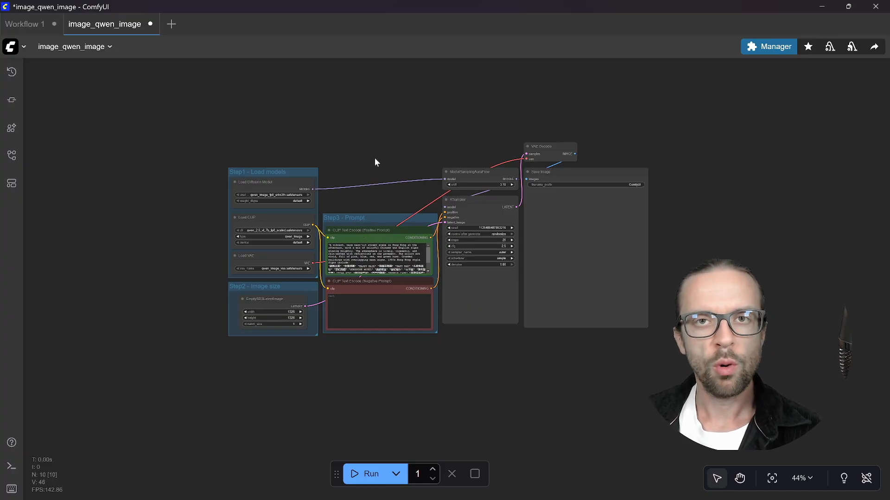
# Adjust the canvas view to frame the loader, prompt, size and sampler nodes
pyautogui.scroll(-3)
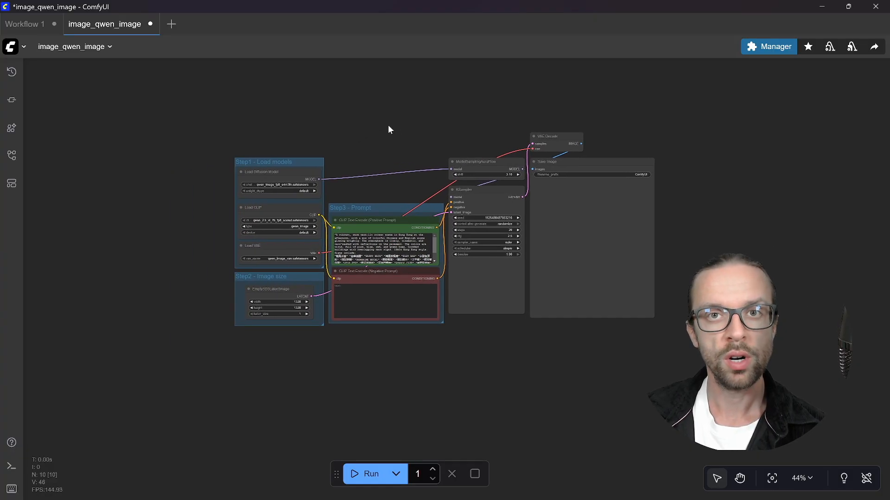
pyautogui.moveTo(393, 121)
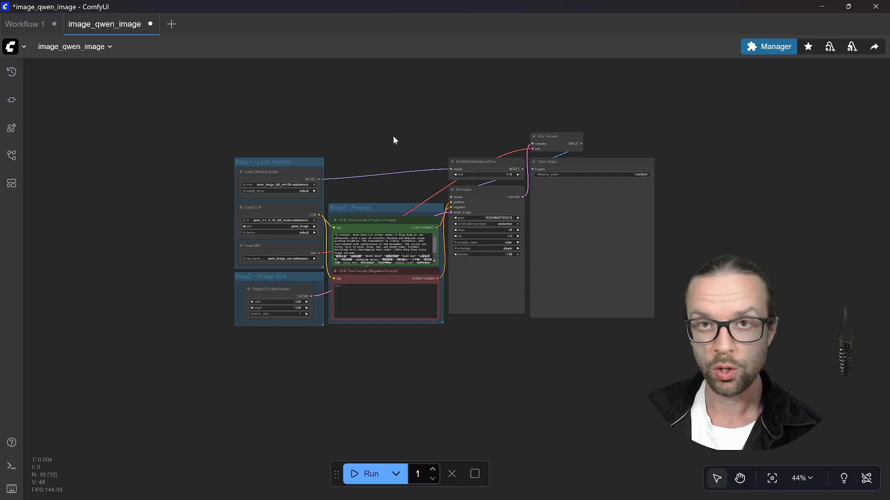
pyautogui.moveTo(406, 141)
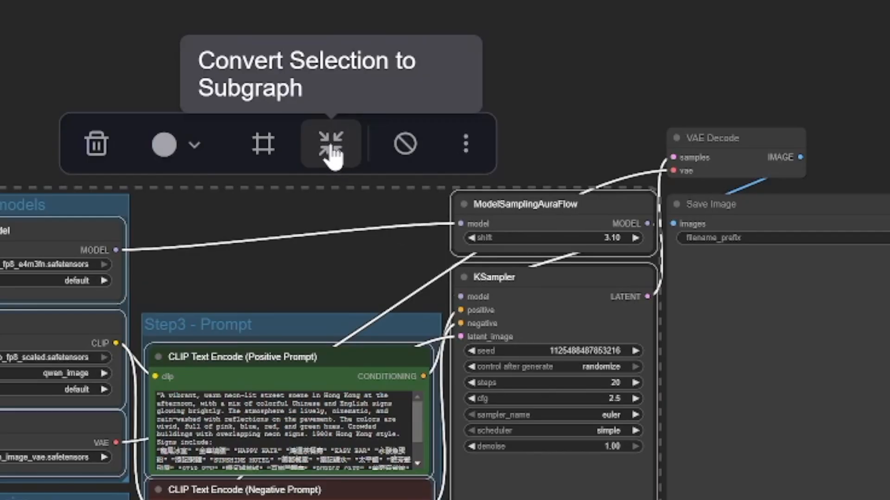
# Convert the selected nodes into a New Subgraph and bring up its breadcrumb options
pyautogui.click(330, 144)
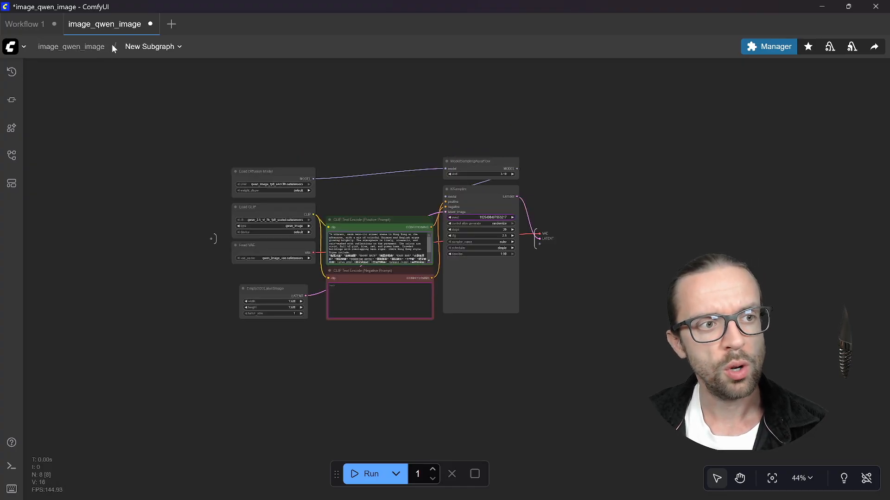
pyautogui.click(150, 47)
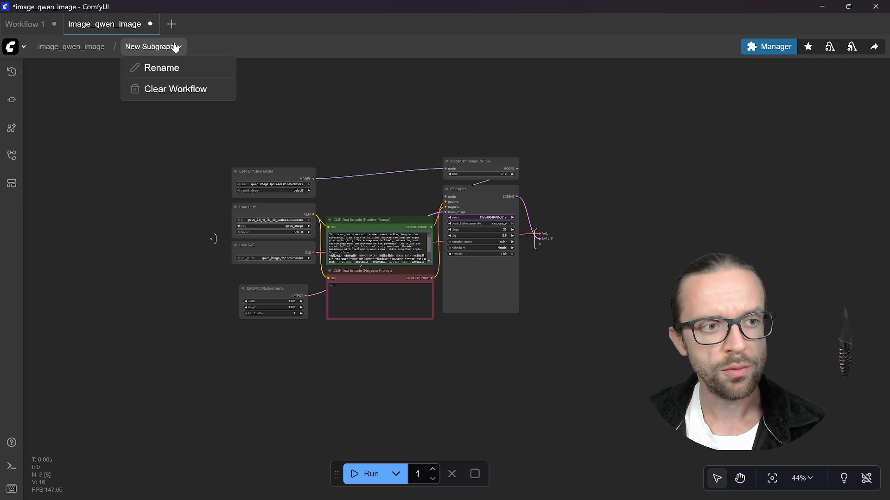
# Rename the subgraph to 'Image Gen Part' via the breadcrumb Rename option
pyautogui.click(161, 67)
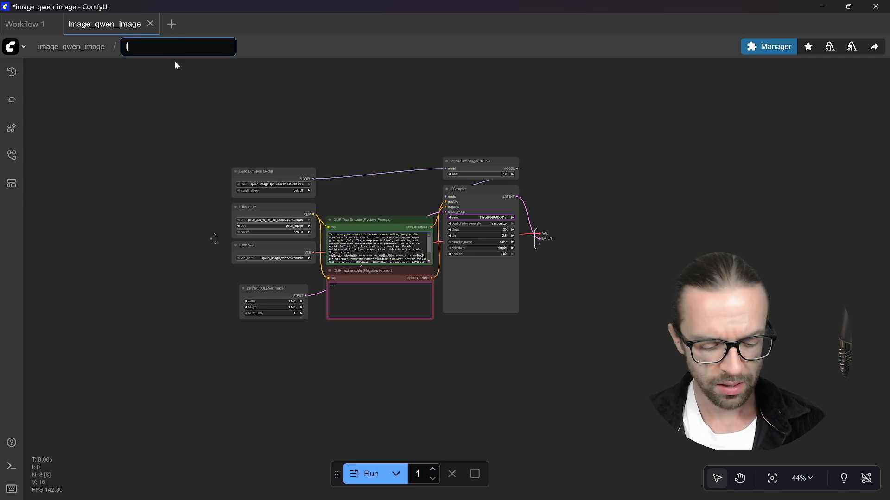
pyautogui.write('Image Gen Part')
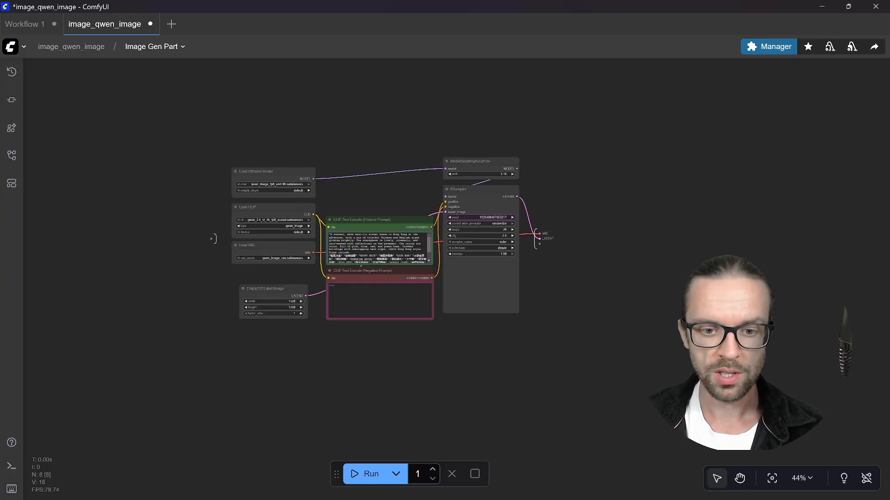
pyautogui.moveTo(69, 72)
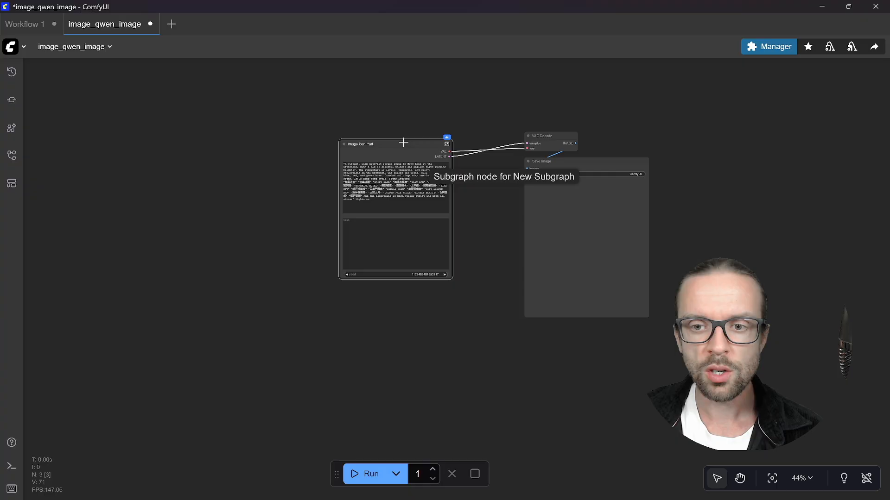
# Select the Image Gen Part node and move it slightly down-left on the root canvas
pyautogui.click(395, 143)
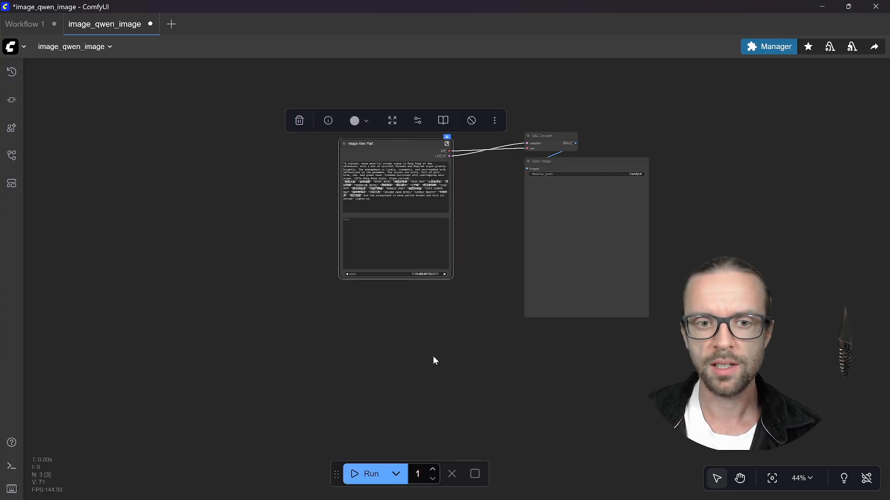
pyautogui.moveTo(434, 360); pyautogui.dragTo(457, 262)
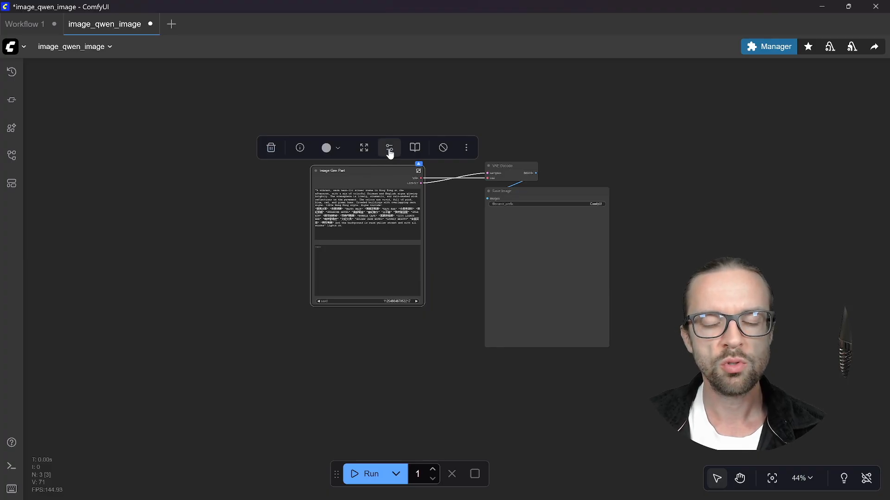
pyautogui.moveTo(390, 147)
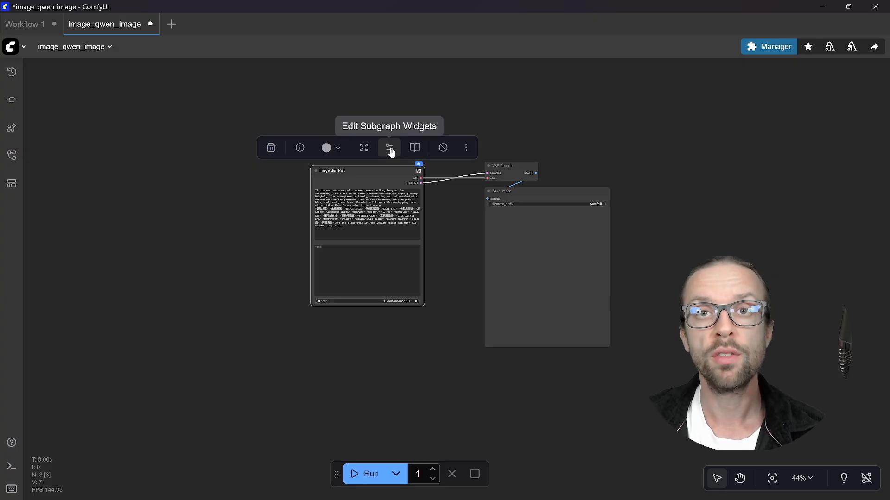
# Edit the subgraph widgets to hide the negative prompt and expose width, height and seed
pyautogui.click(390, 147)
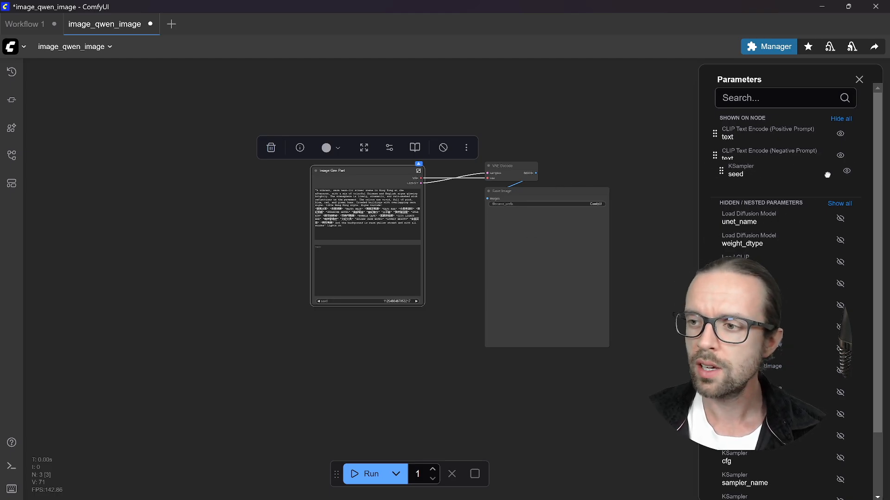
pyautogui.click(839, 155)
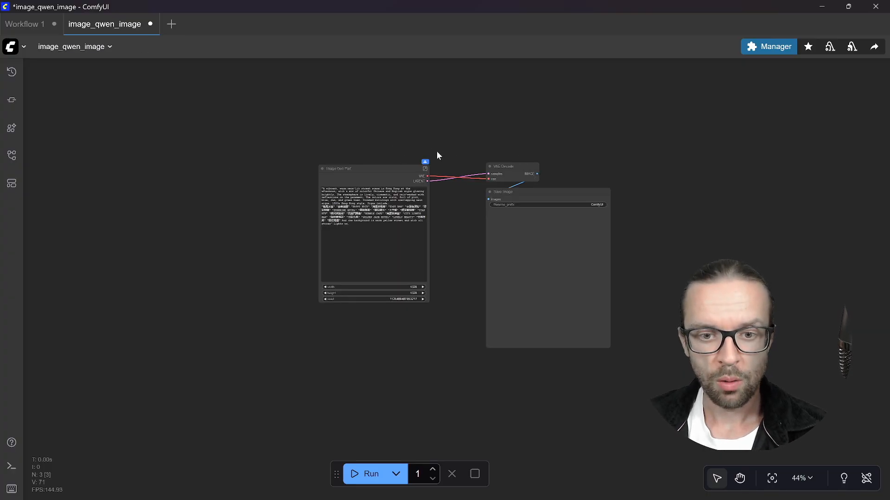
# Enter the Image Gen Part subgraph to watch the neon street generation run
pyautogui.click(368, 474)
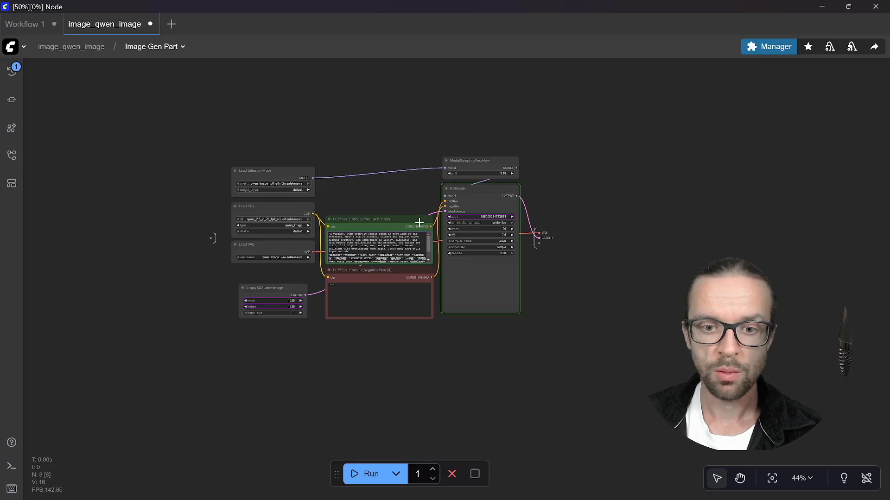
pyautogui.moveTo(457, 188)
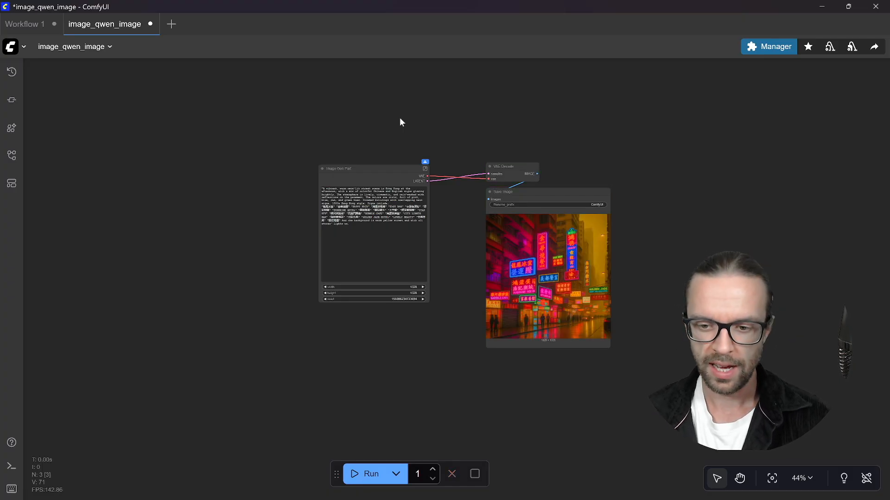
pyautogui.moveTo(495, 154)
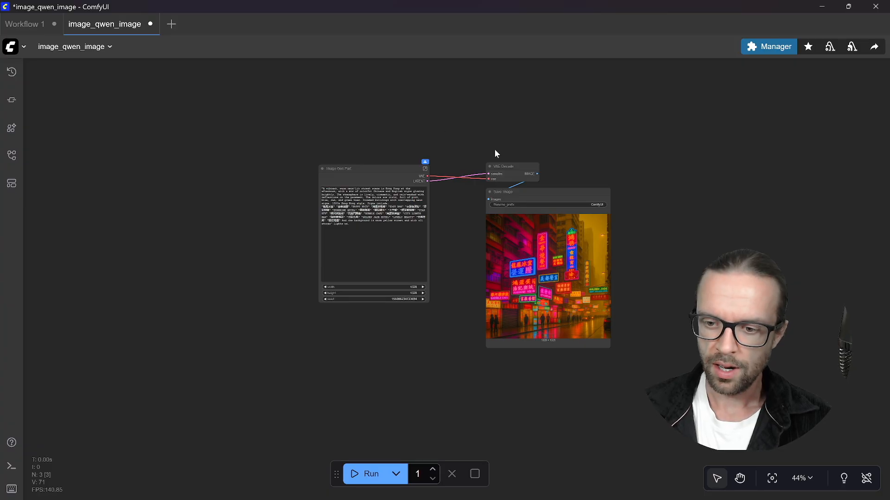